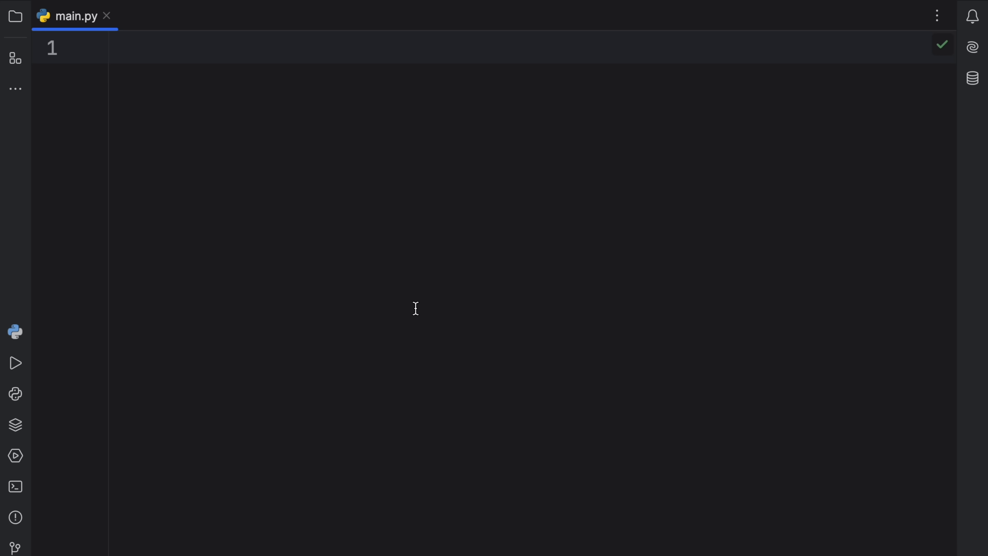
Write the imports: NamedTuple from typing, dataclass from dataclasses, replace from copy
{"action": "type", "text": "from"}
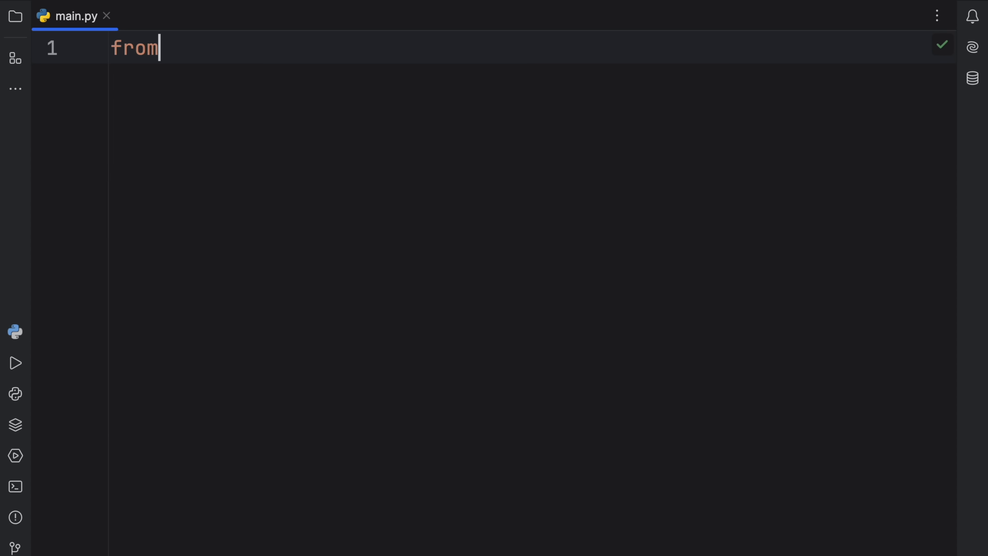
{"action": "type", "text": "typing import NamedTuple"}
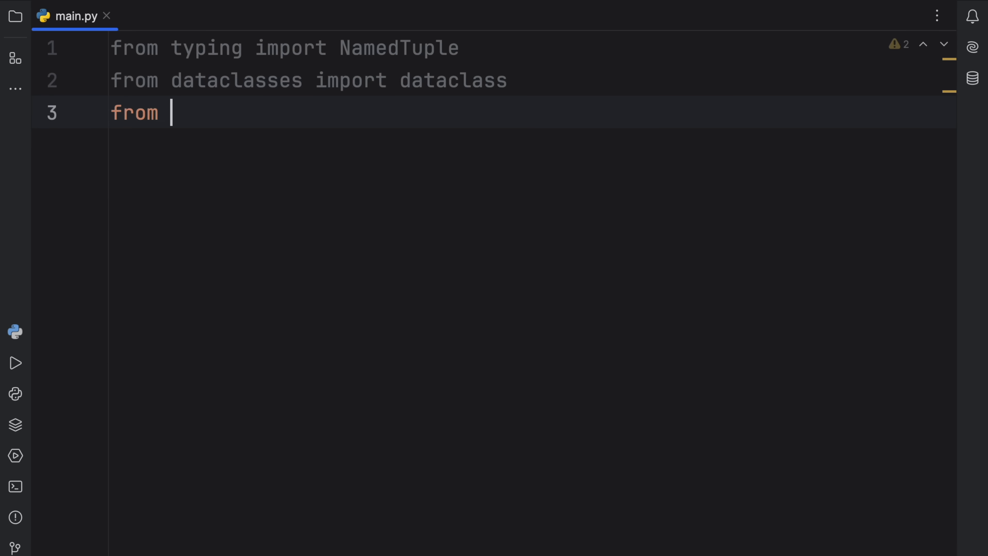
{"action": "type", "text": "copy import"}
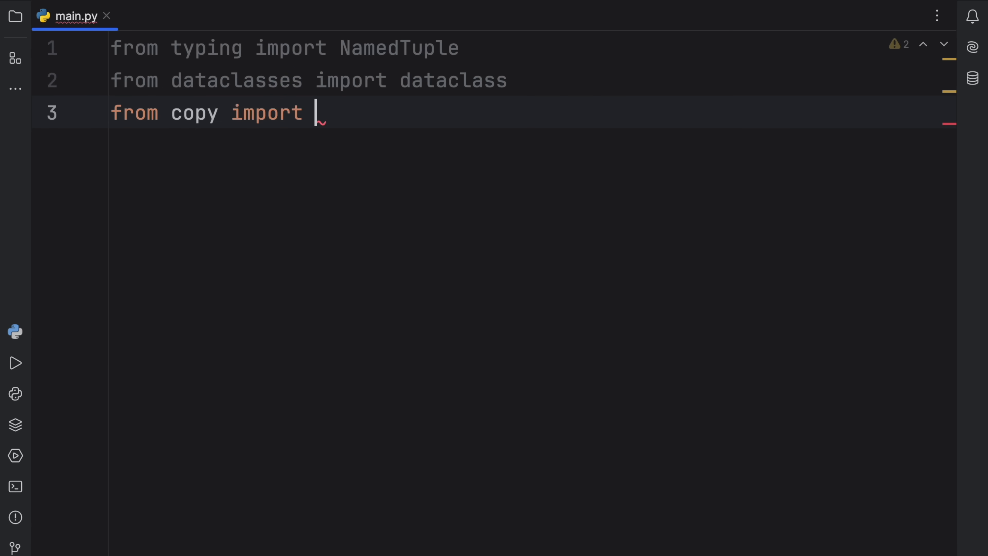
{"action": "type", "text": "replace"}
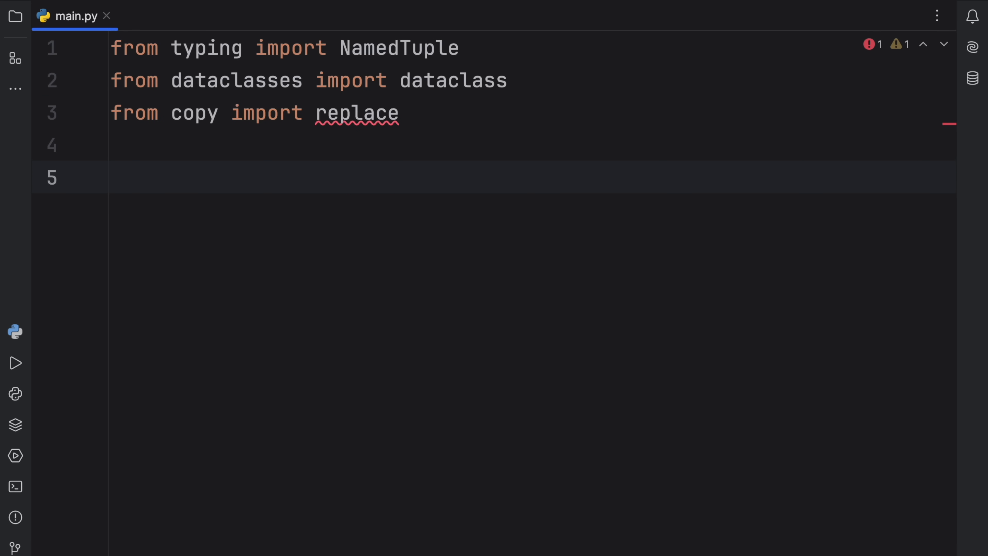
{"action": "type", "text": "@dataclass()"}
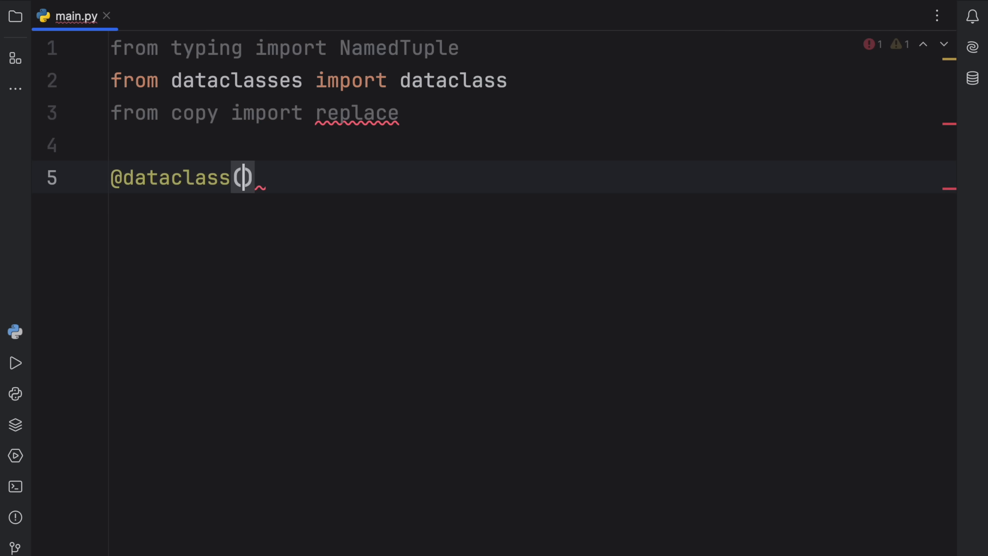
{"action": "type", "text": "frozen=True"}
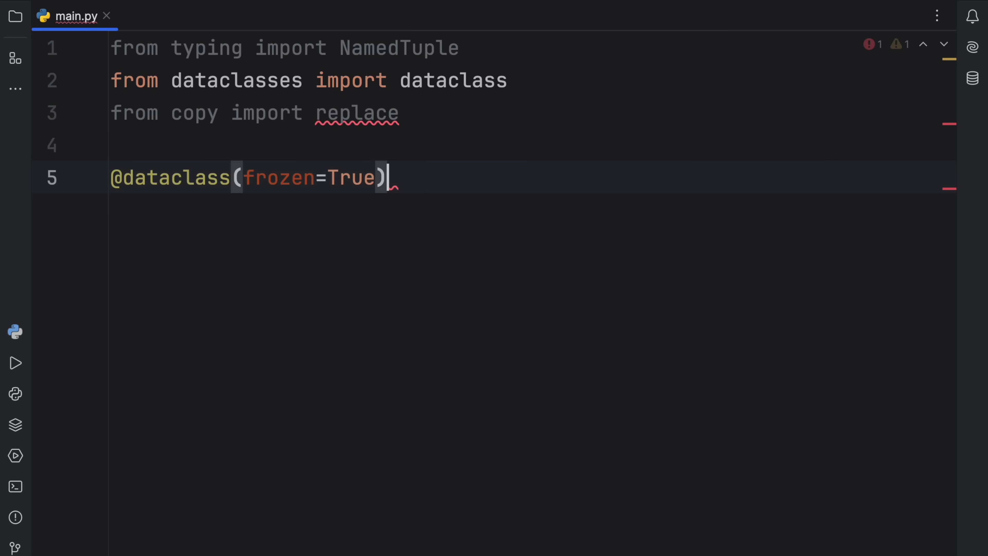
{"action": "type", "text": "class Item:"}
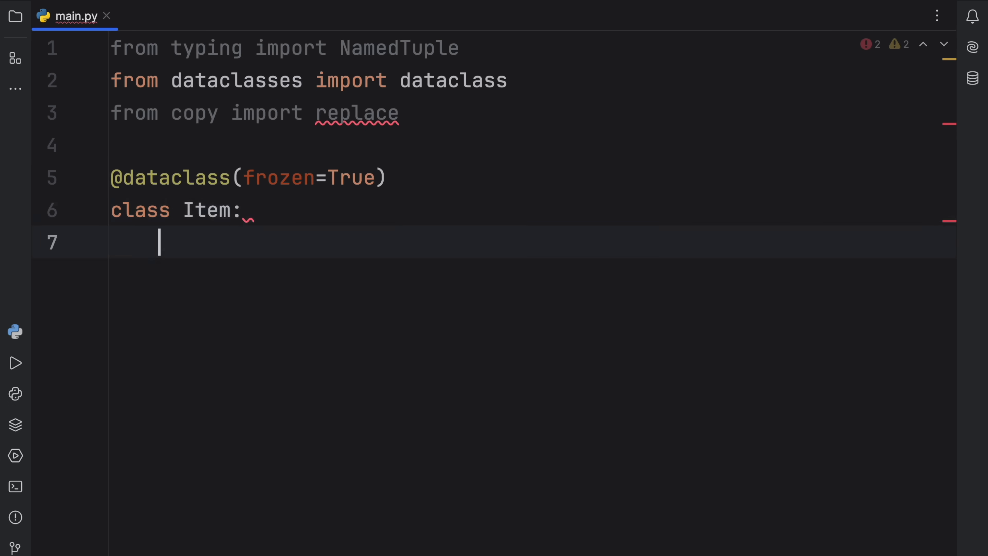
{"action": "type", "text": "name: s"}
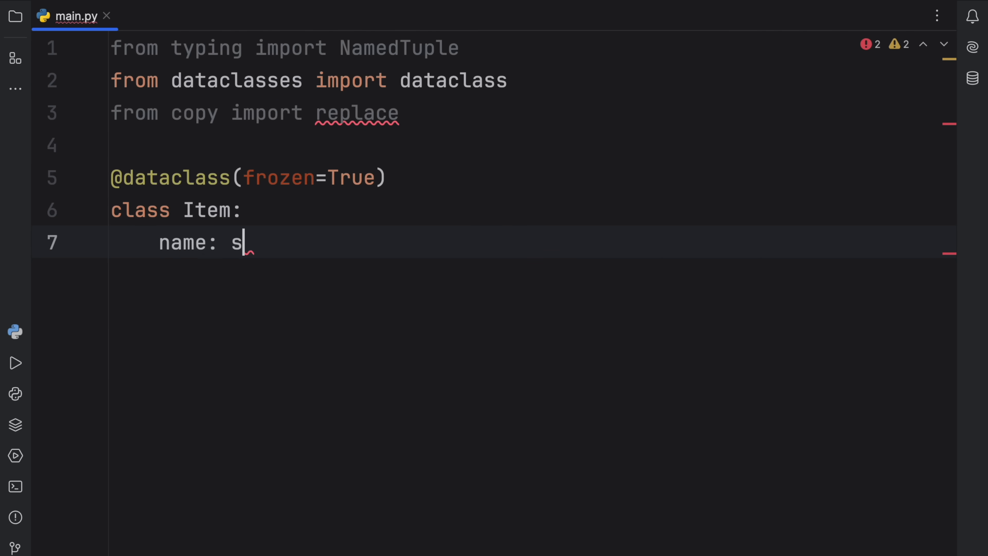
{"action": "type", "text": "tr"}
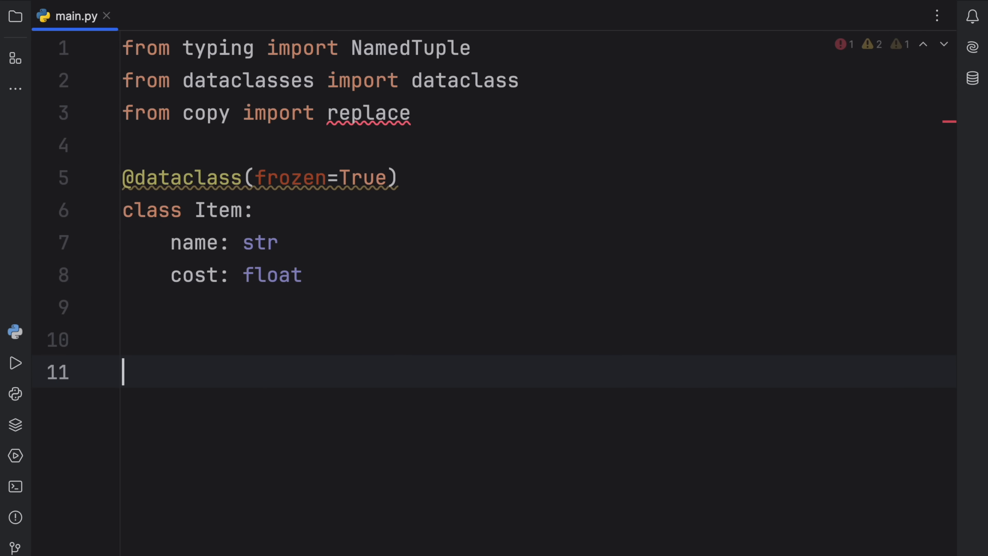
Create cup: Item = Item('Cup', 10)
{"action": "type", "text": "cup:"}
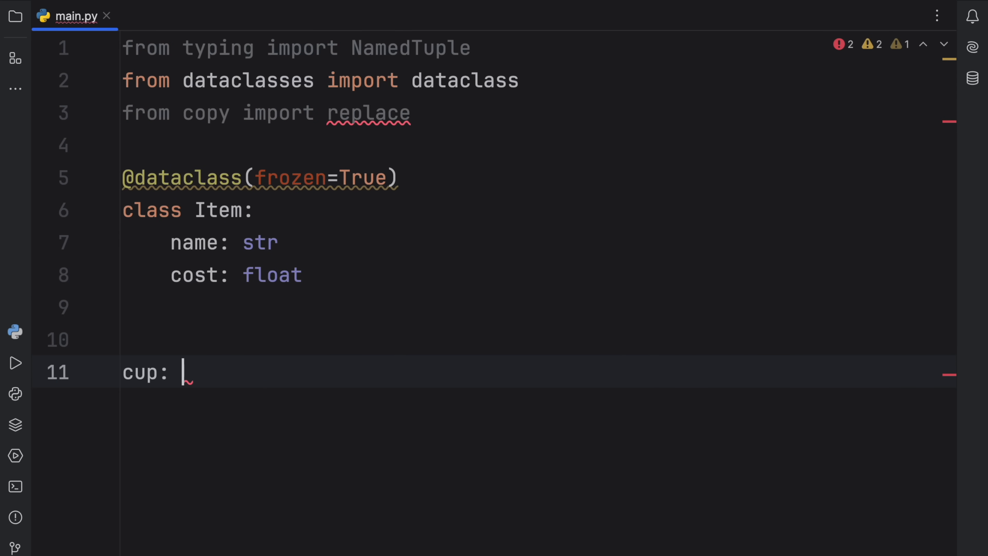
{"action": "type", "text": "Item ="}
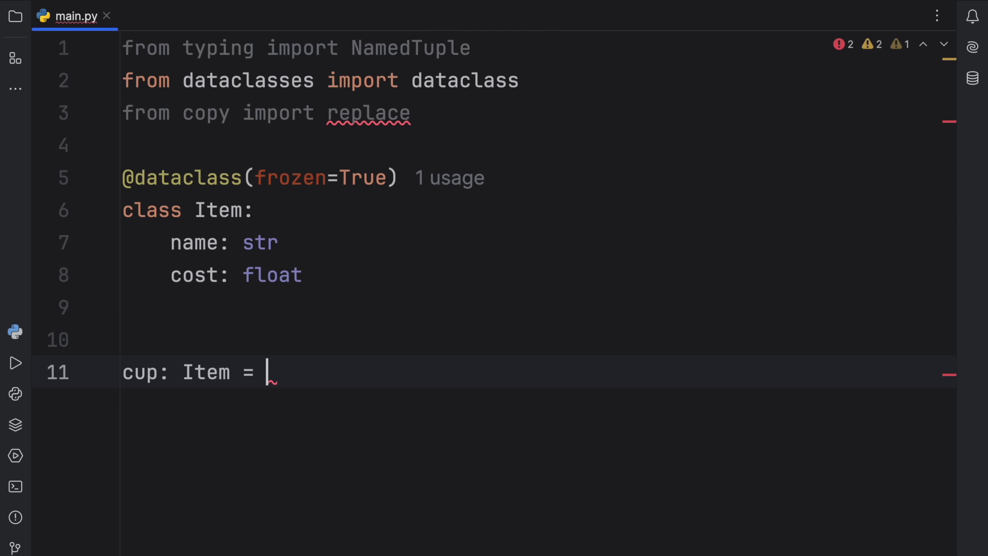
{"action": "type", "text": "Item('Cu')"}
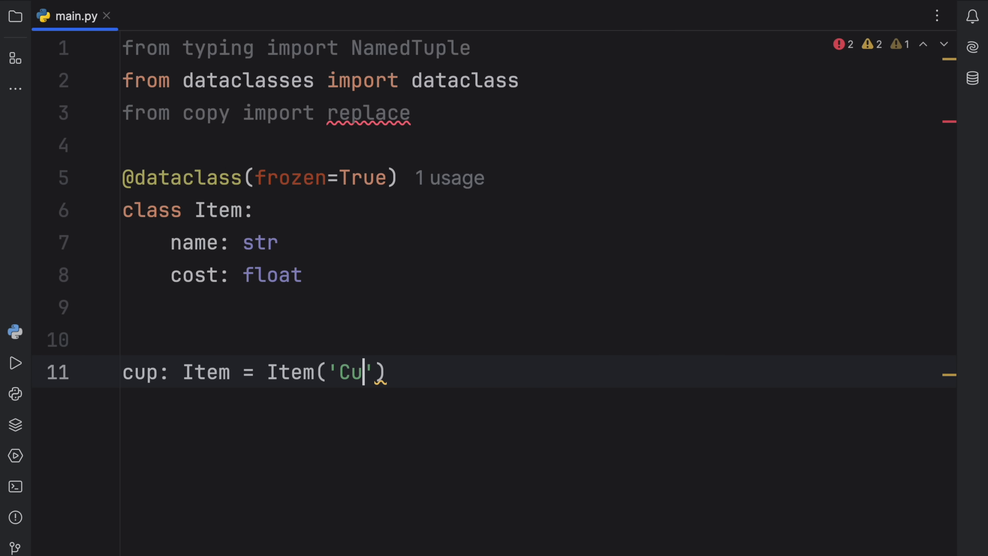
{"action": "type", "text": "p', 10"}
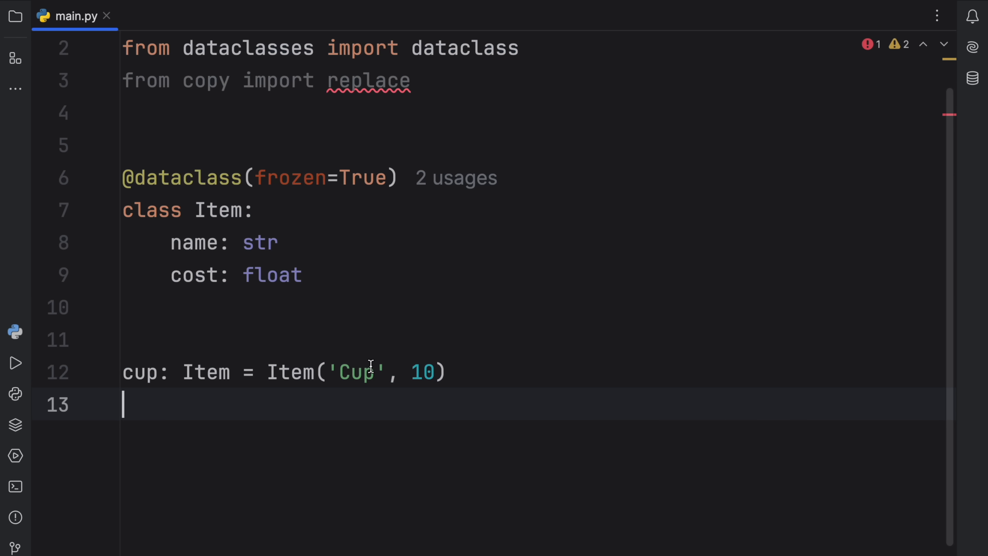
{"action": "mouse_move", "coordinate": [312, 397]}
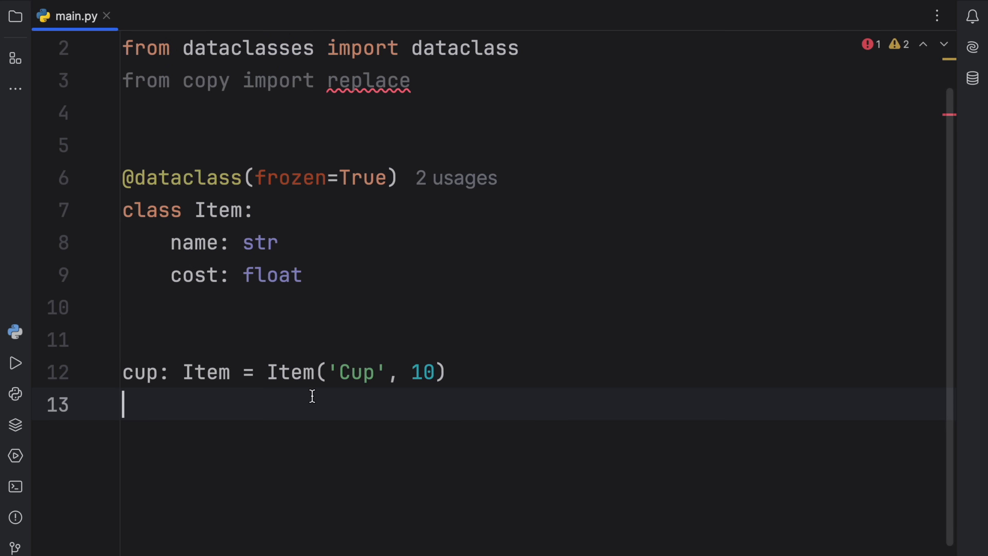
Add copy to the import and create golden_cup: Item = copy(cup)
{"action": "type", "text": "golden:"}
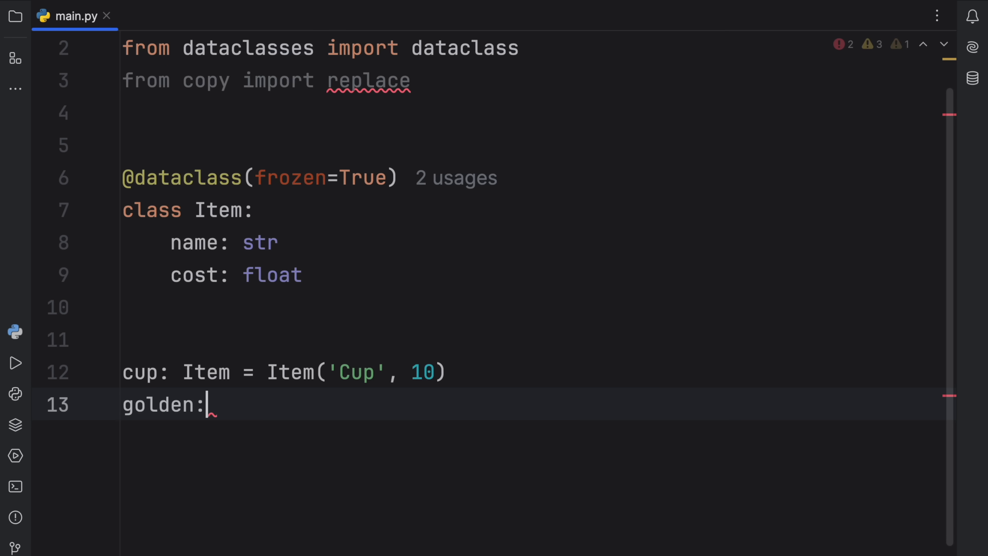
{"action": "type", "text": ", copy"}
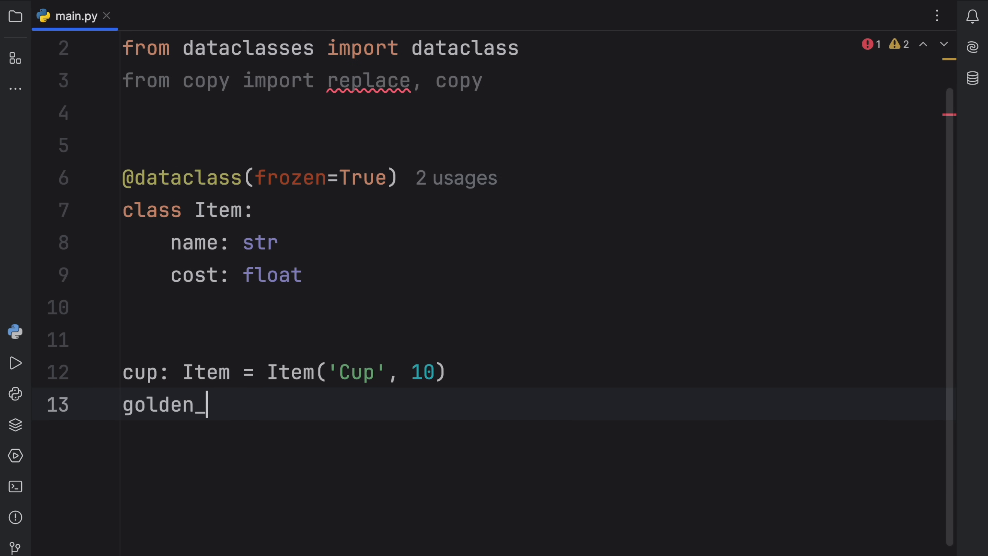
{"action": "type", "text": "cup: Item ="}
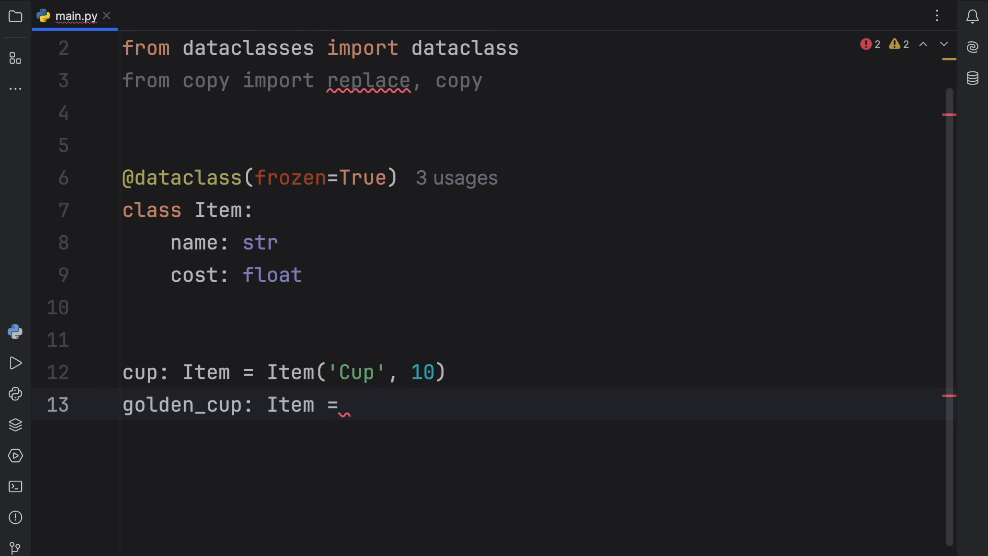
{"action": "type", "text": "copy(cup"}
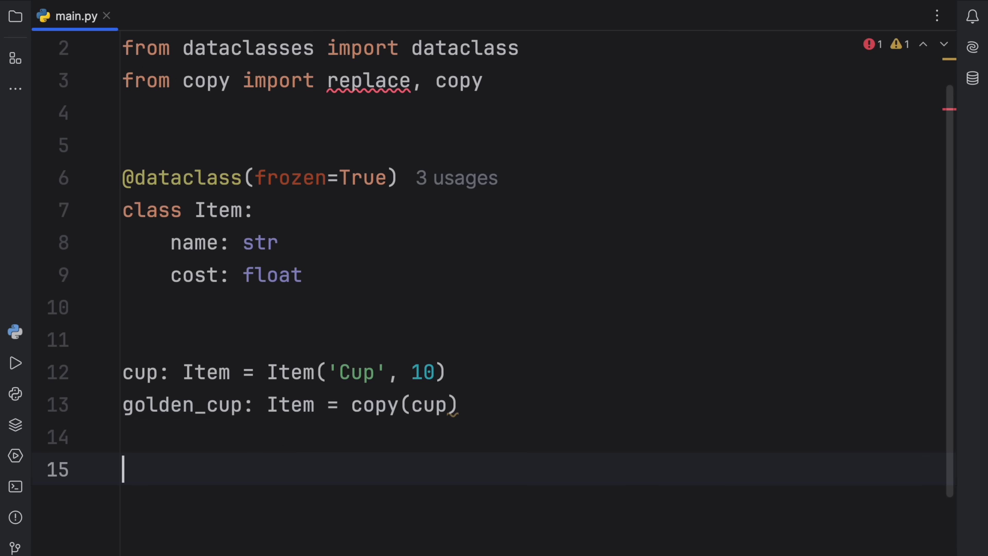
Print id(cup) and id(golden_cup) and run to show two different object ids
{"action": "type", "text": "print(cup"}
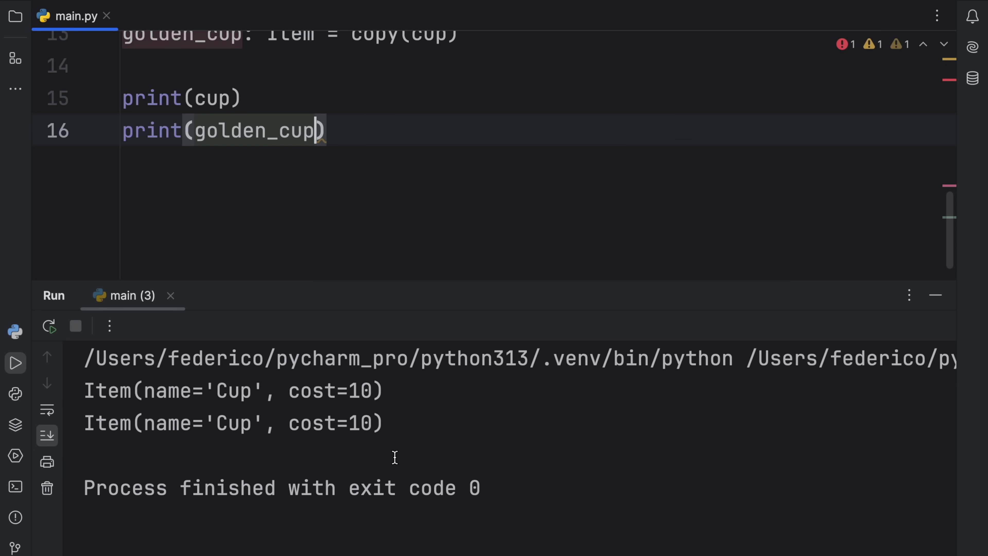
{"action": "double_click", "coordinate": [213, 98]}
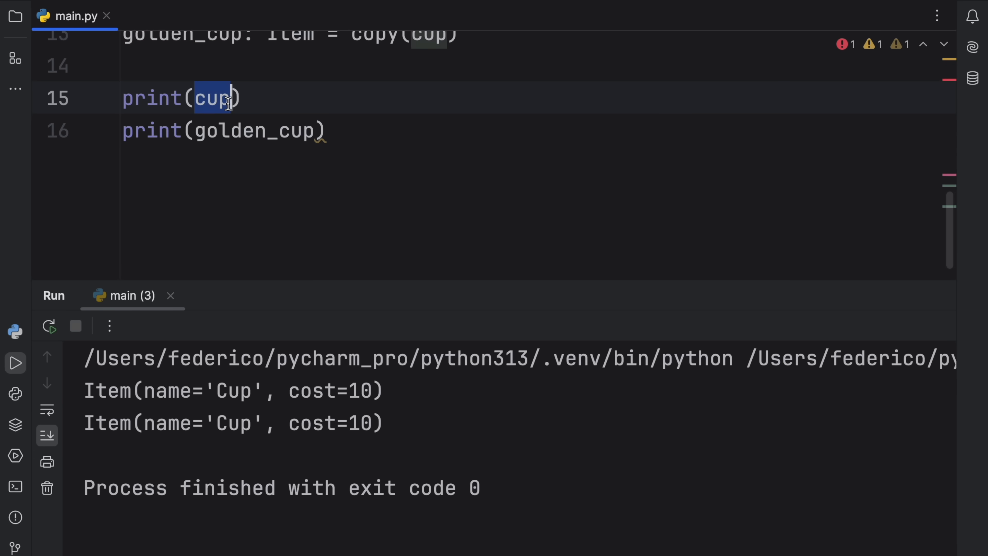
{"action": "type", "text": "id("}
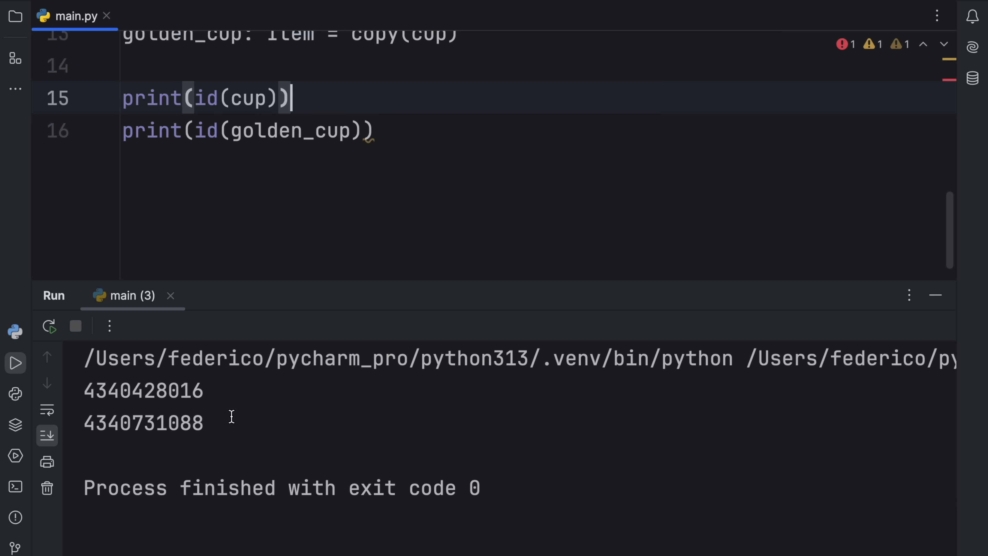
{"action": "double_click", "coordinate": [143, 390]}
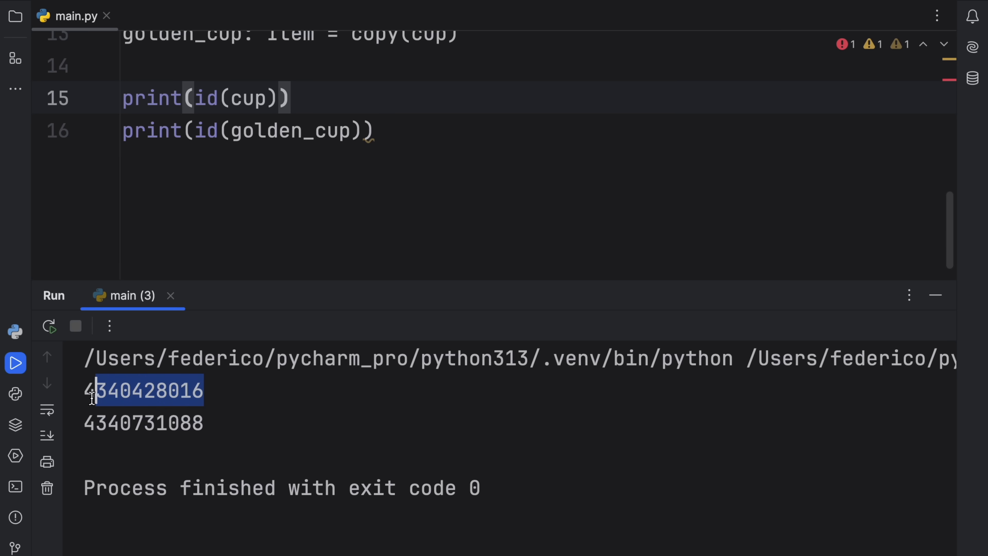
{"action": "mouse_move", "coordinate": [188, 437]}
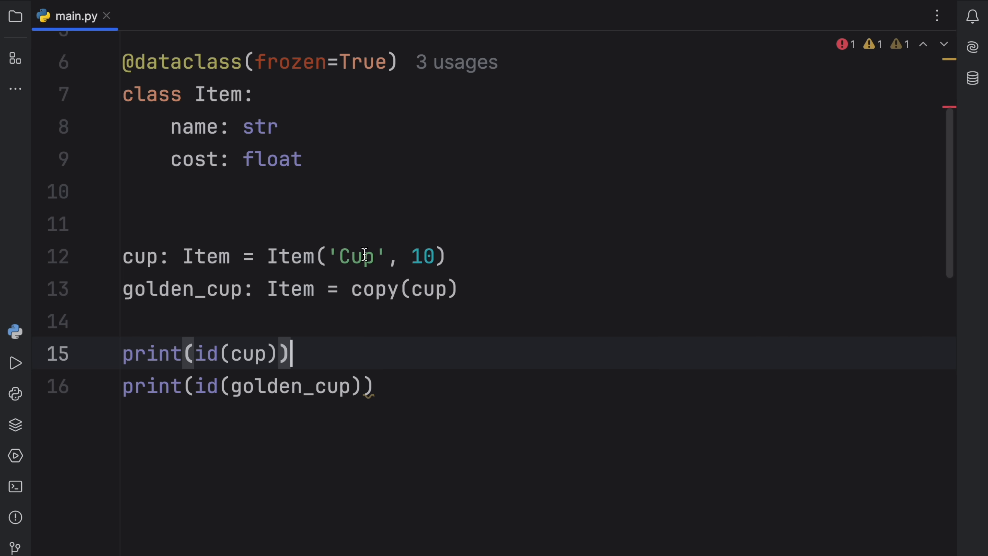
Build golden_cup with replace(cup, cost=100) and print both items instead of ids
{"action": "double_click", "coordinate": [422, 256]}
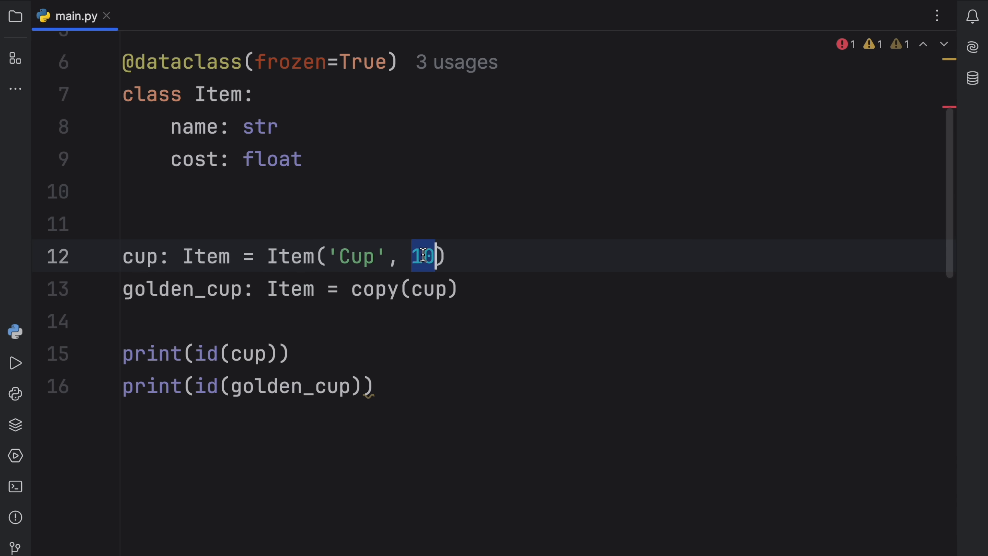
{"action": "type", "text": "0"}
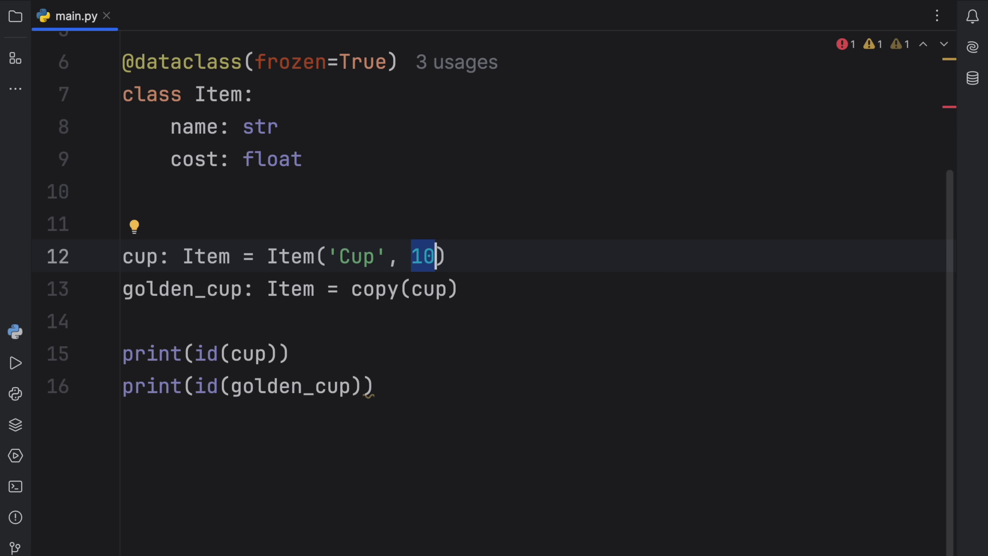
{"action": "scroll", "scroll_direction": "up", "scroll_amount": 3}
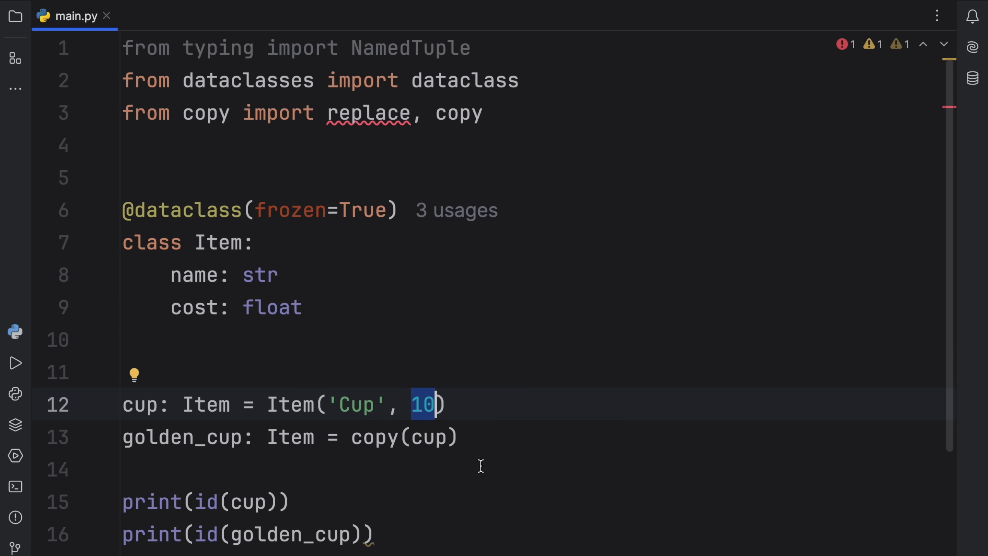
{"action": "type", "text": "replace"}
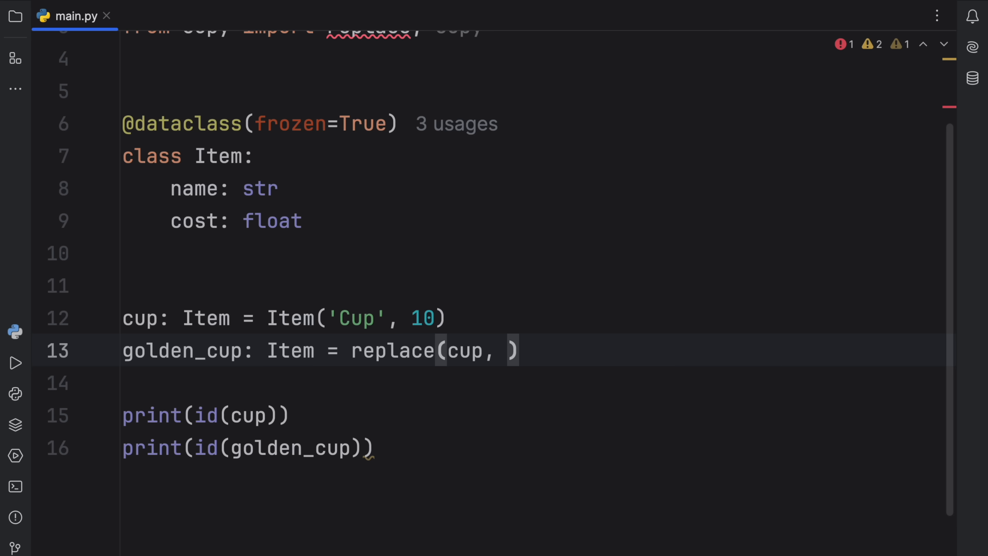
{"action": "type", "text": "cost=1"}
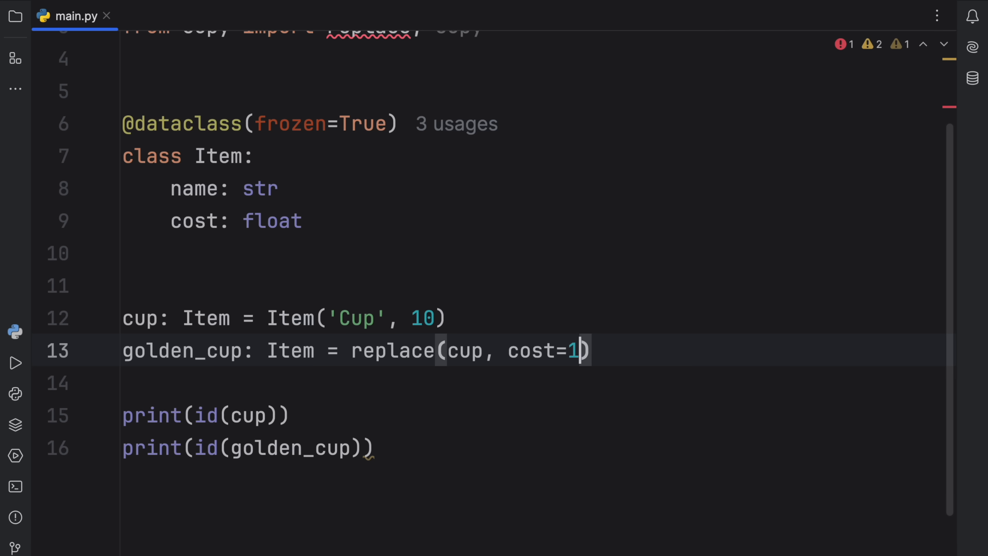
{"action": "type", "text": "00"}
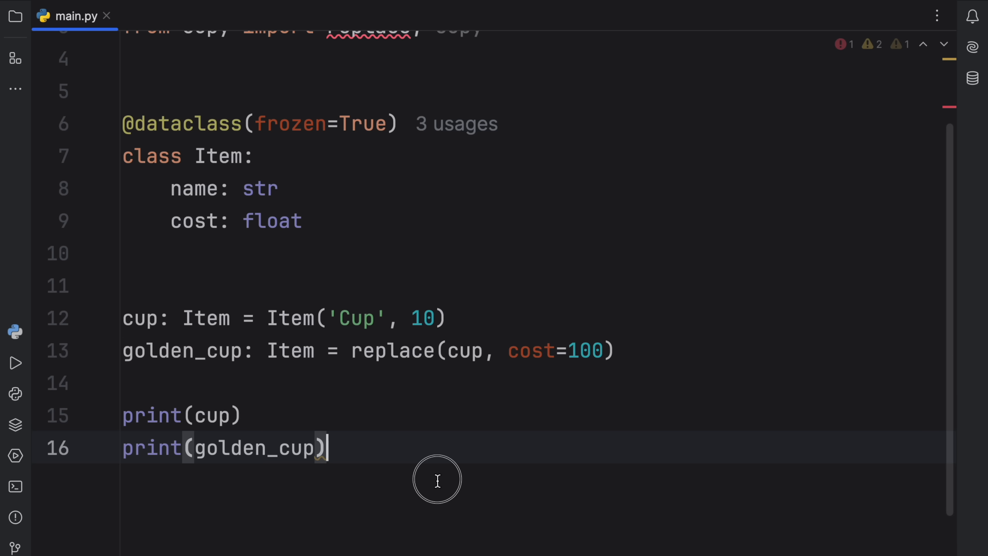
Run the script and pick out costs 10 and 100 in the output
{"action": "left_click", "coordinate": [15, 362]}
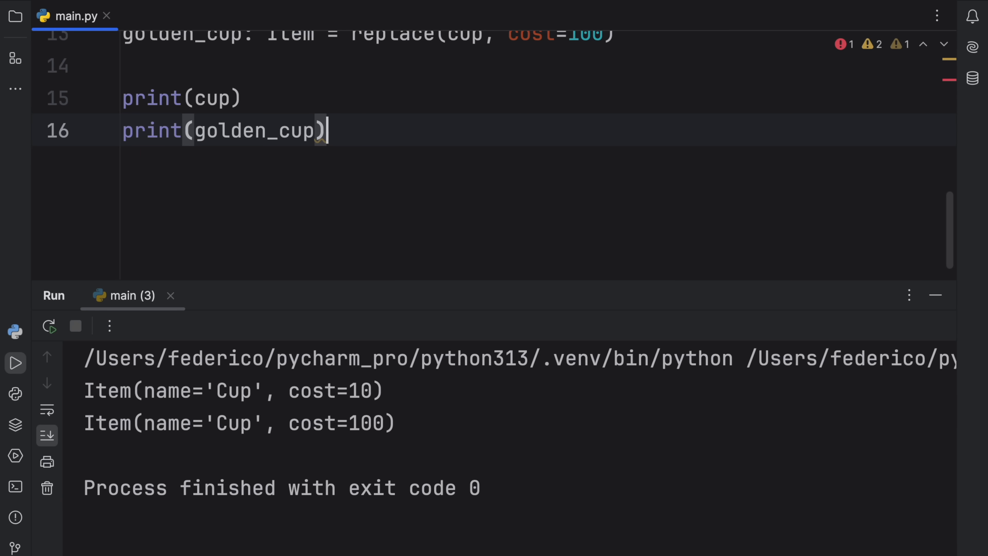
{"action": "double_click", "coordinate": [342, 423]}
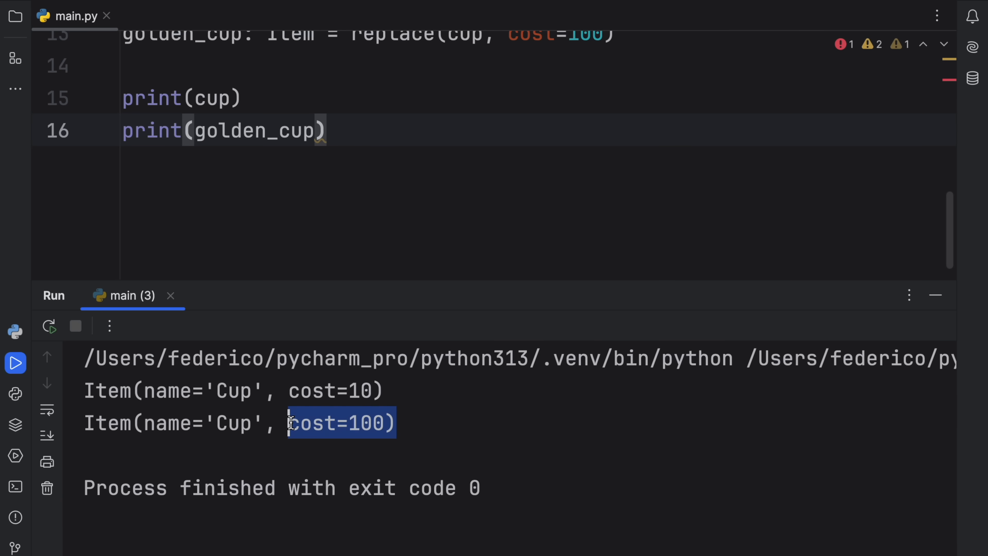
{"action": "mouse_move", "coordinate": [319, 140]}
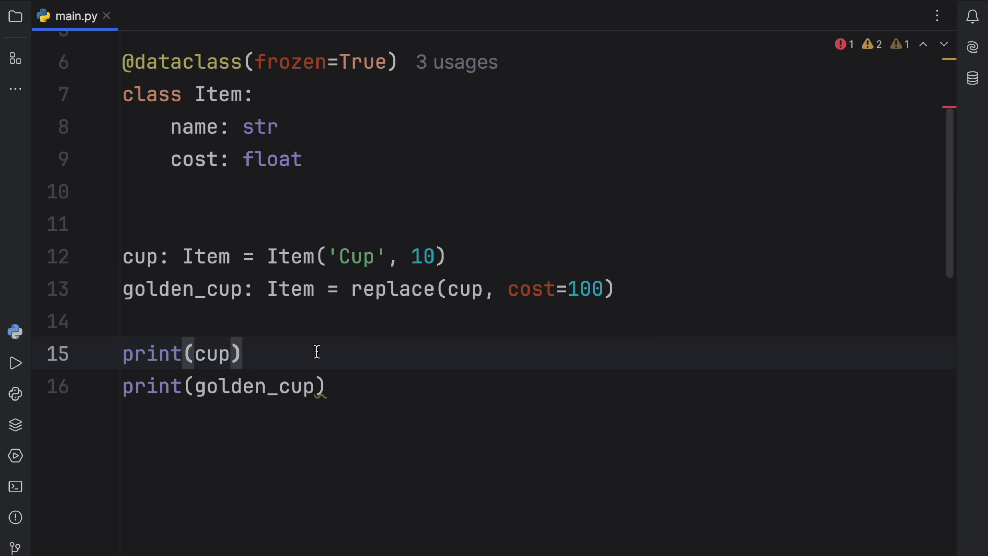
{"action": "type", "text": "golden_cup."}
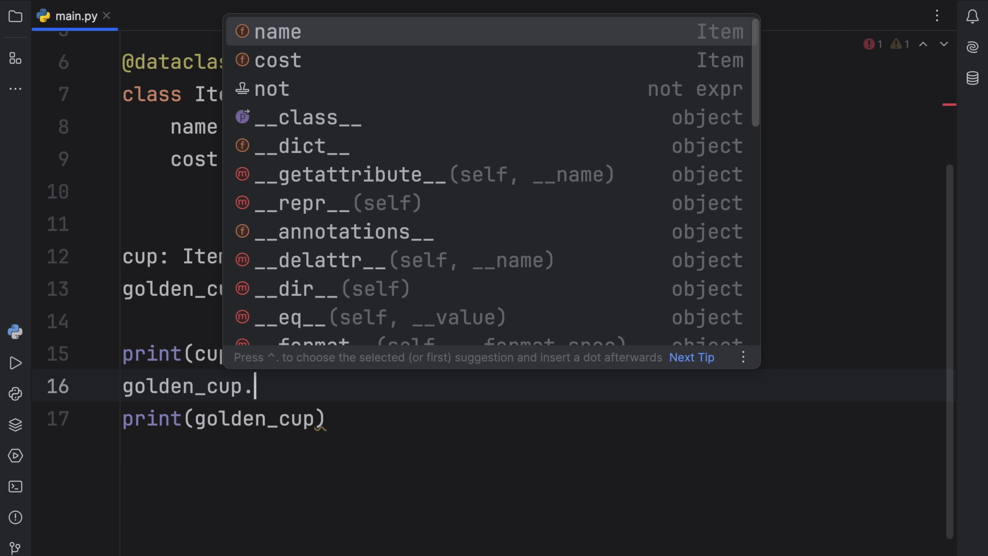
{"action": "type", "text": "cost ="}
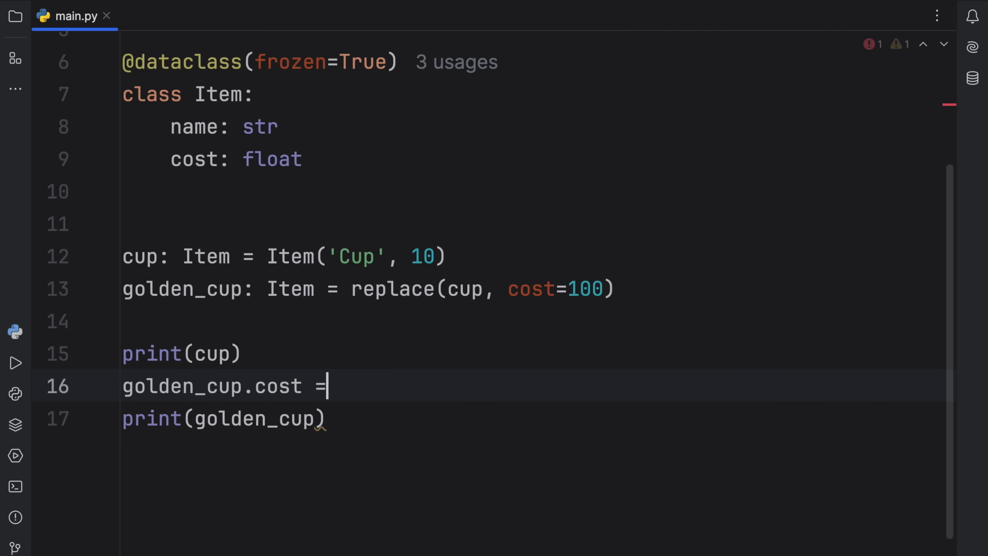
{"action": "type", "text": "1000"}
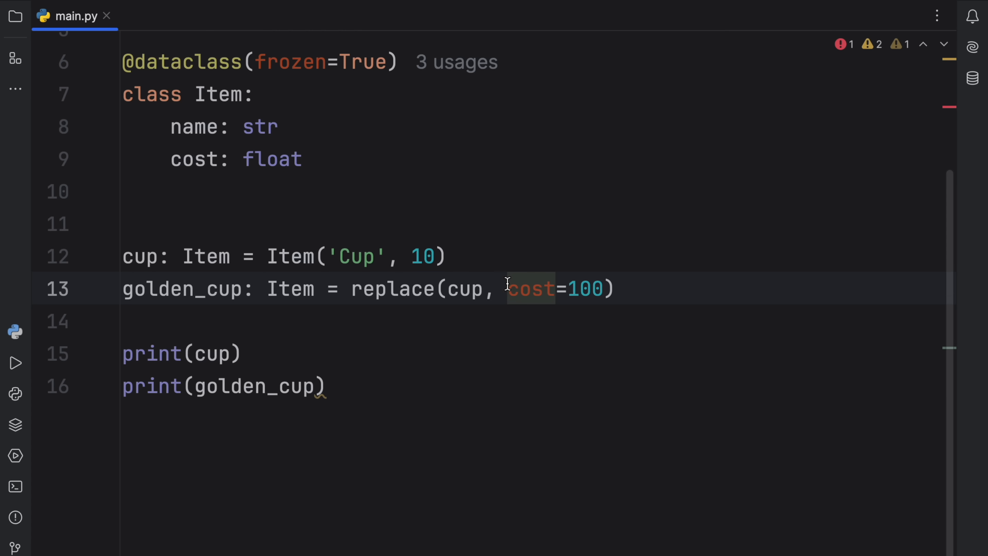
Add name='Golden Cup' to the replace call, then clear the Item example below the imports
{"action": "type", "text": "name="}
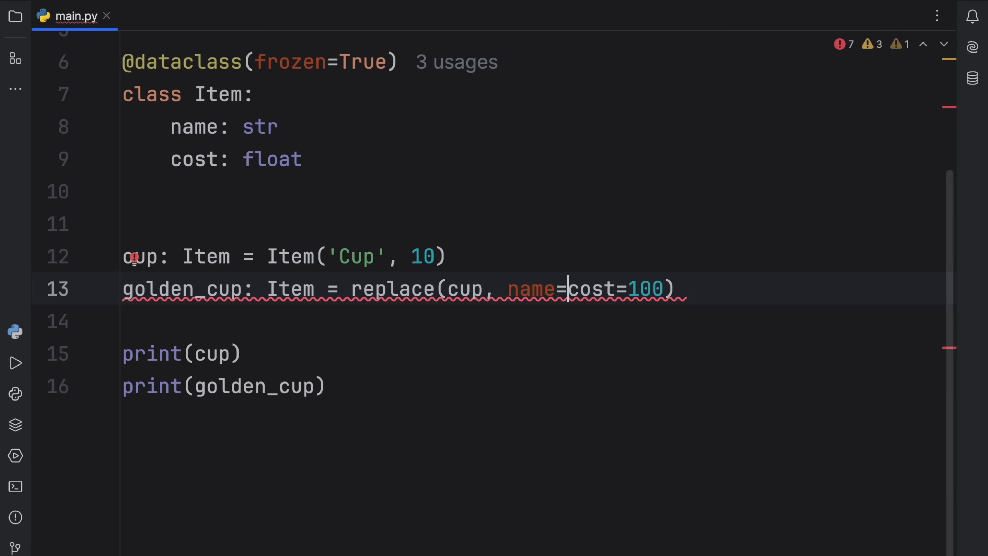
{"action": "type", "text": "'Golden C'"}
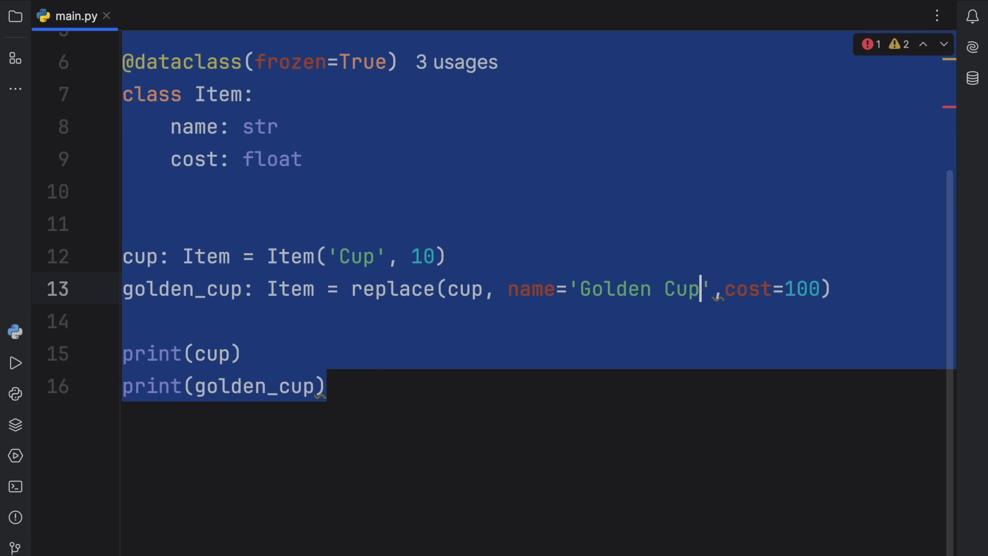
{"action": "left_click", "coordinate": [15, 363]}
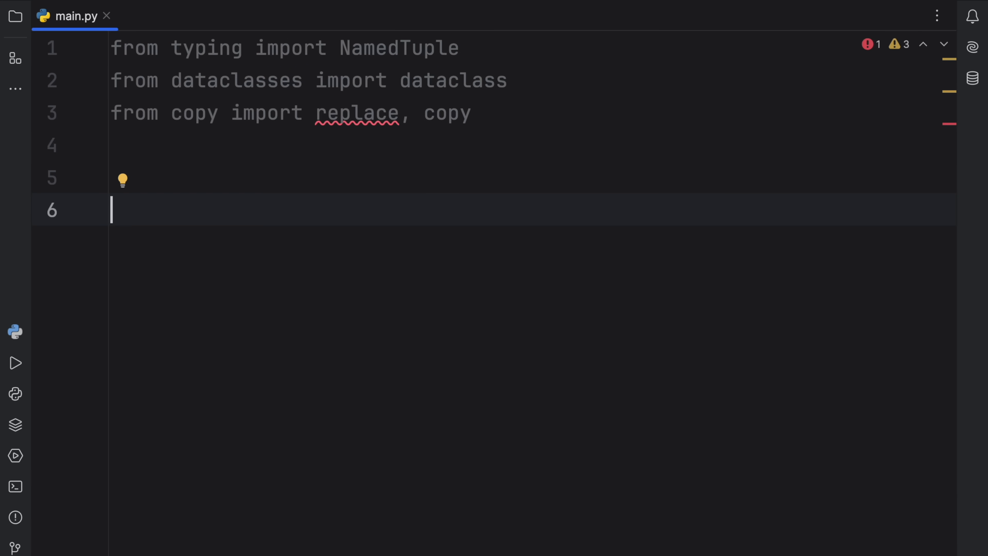
Define class Point(NamedTuple) with x: float and y: float
{"action": "type", "text": "class Point"}
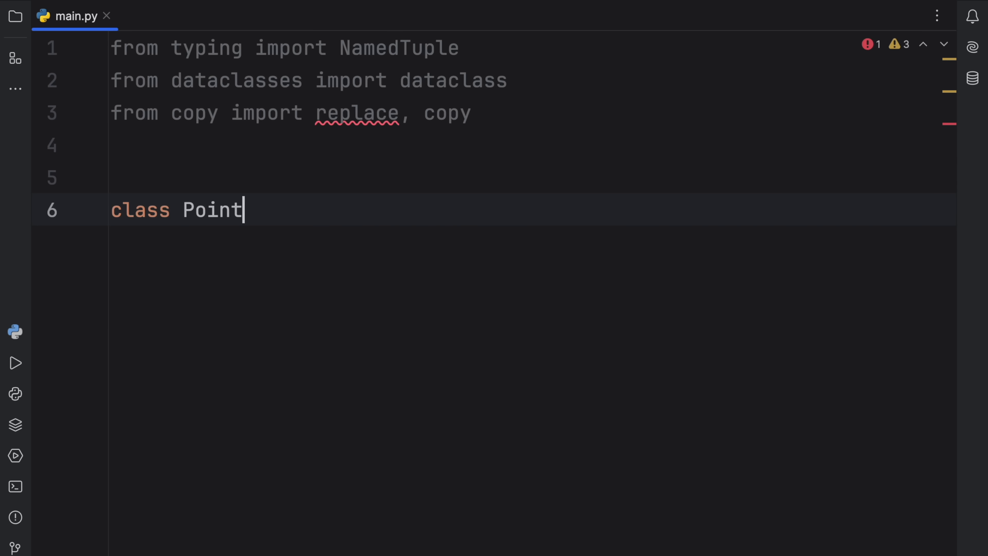
{"action": "type", "text": "(NamedTuple):"}
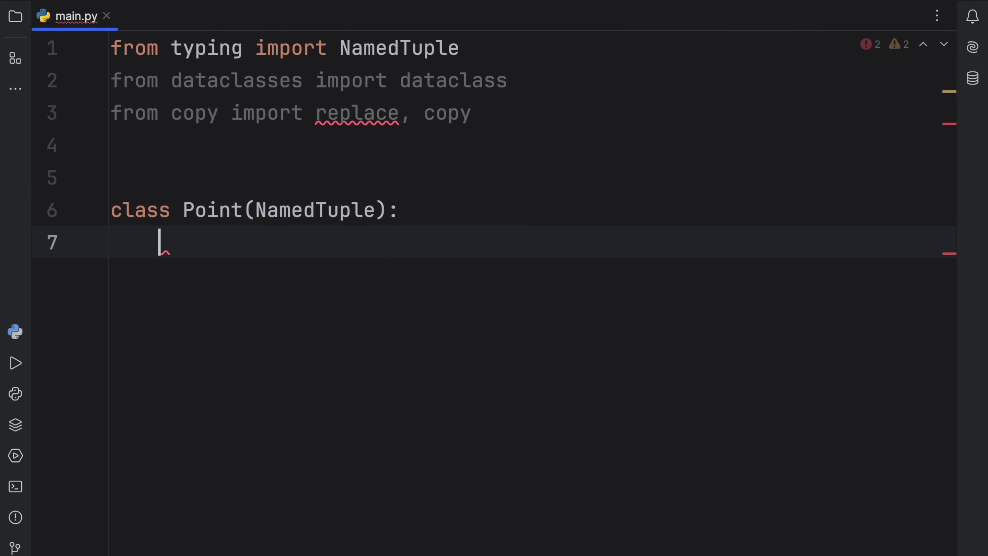
{"action": "type", "text": "x: float"}
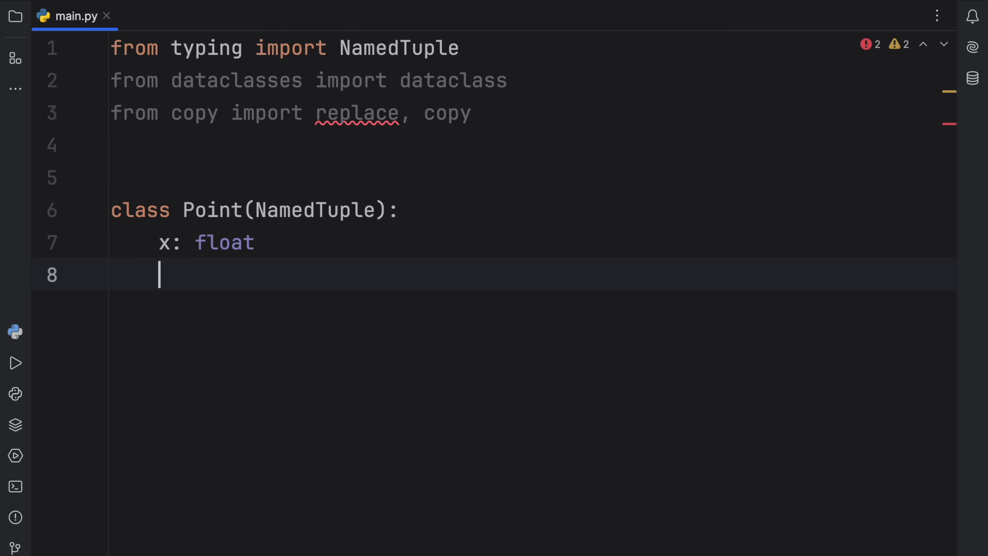
{"action": "type", "text": "y: float"}
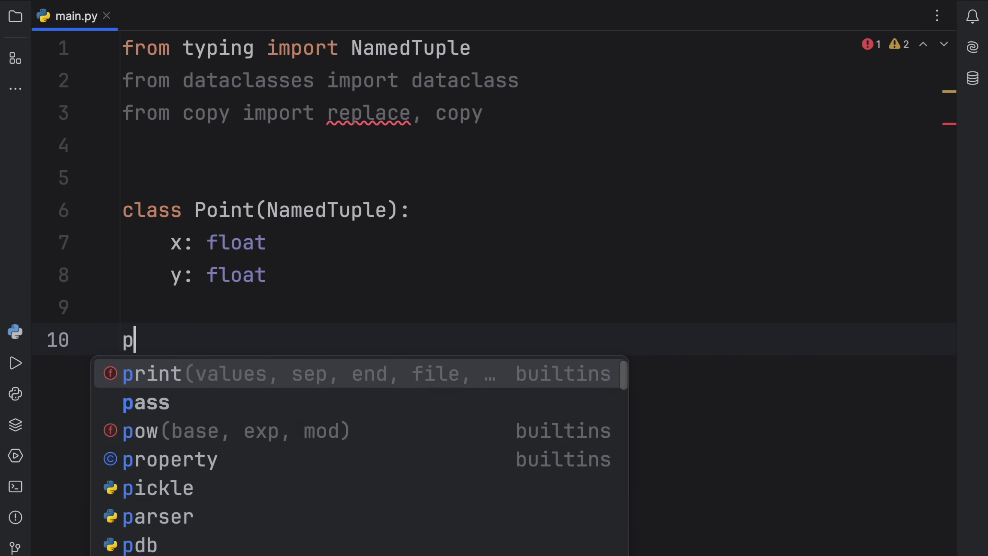
Create point1: Point = Point(x=1, y=2)
{"action": "type", "text": "oint1: Point ="}
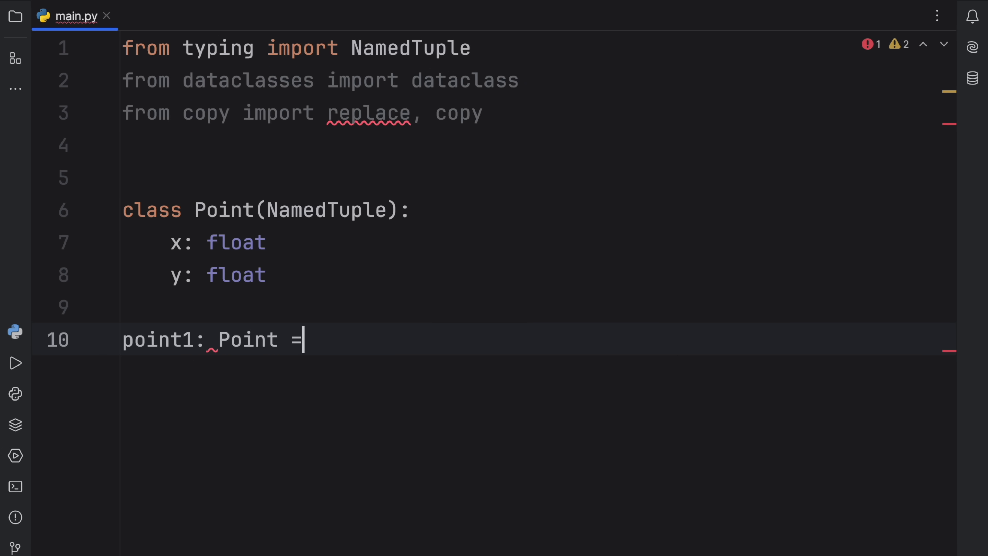
{"action": "type", "text": "Point()"}
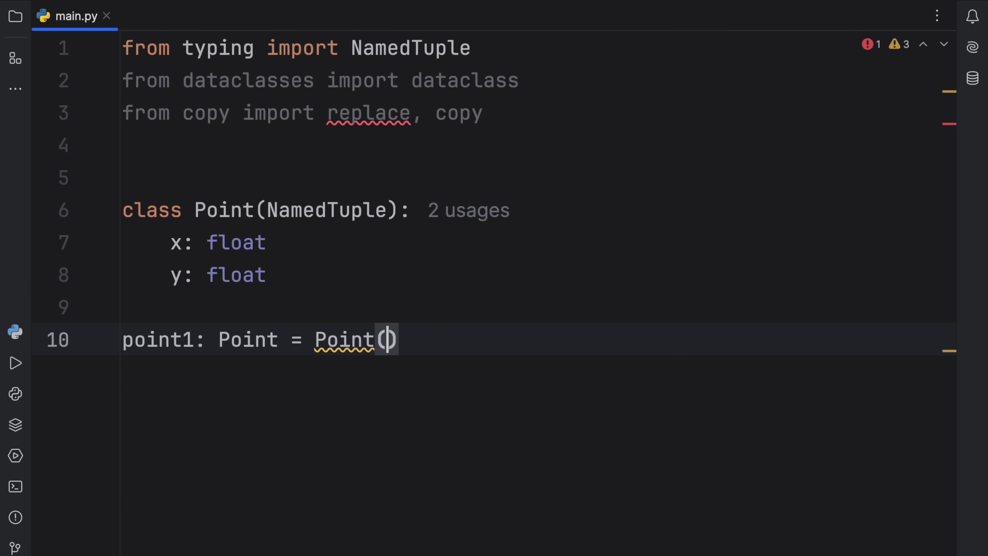
{"action": "type", "text": "x=1, y"}
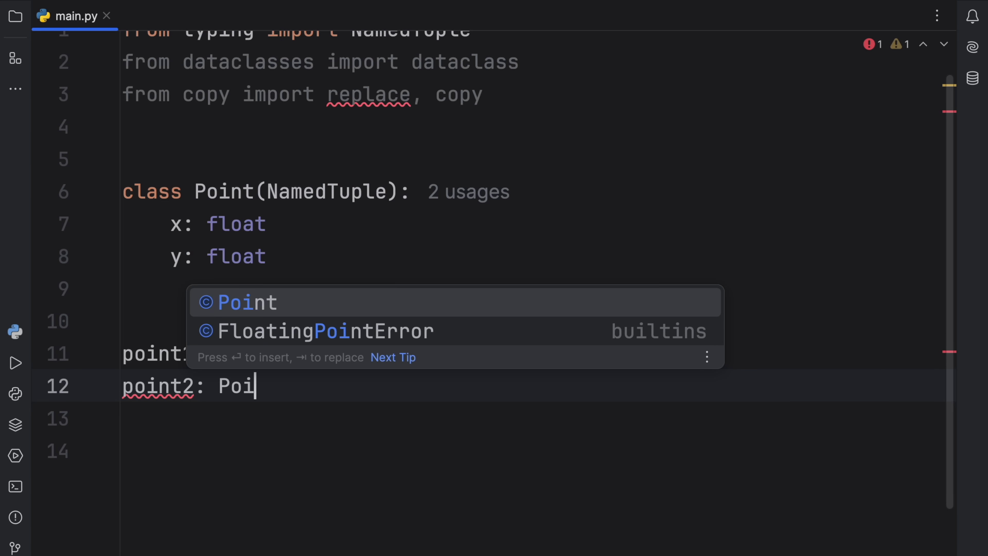
Set point2 = replace(point1, x=5) and print point1 and point2
{"action": "type", "text": "nt = replace("}
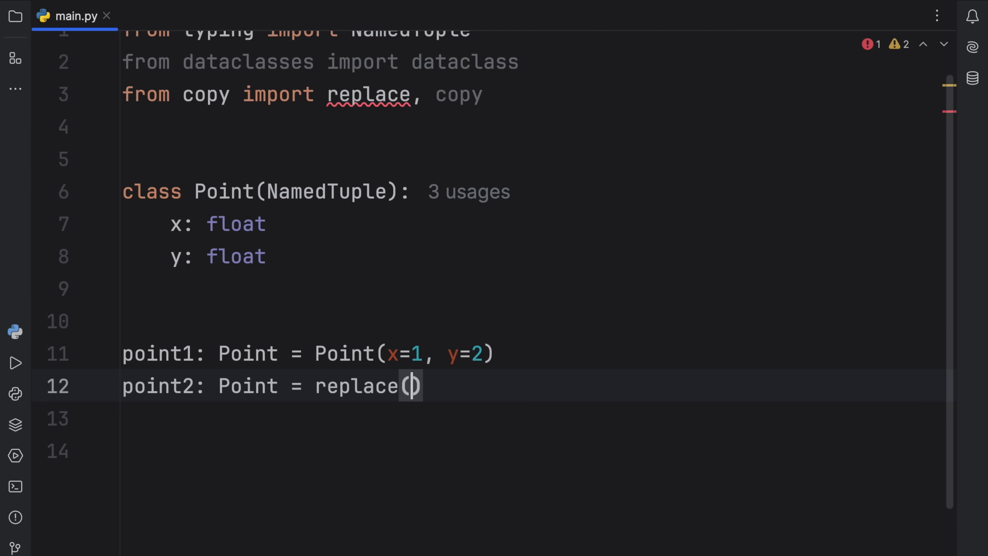
{"action": "type", "text": "point1, x=5"}
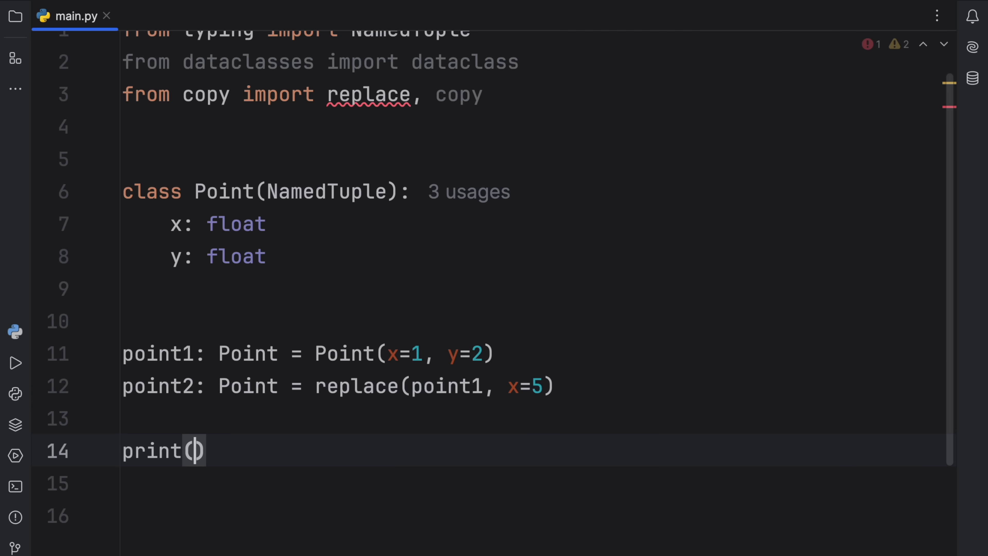
{"action": "type", "text": "point2)"}
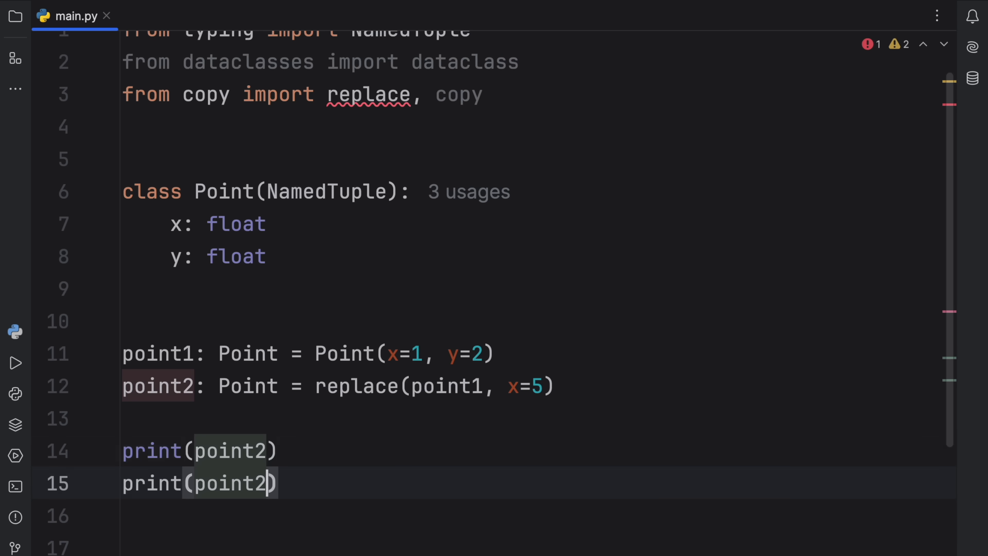
{"action": "left_click", "coordinate": [16, 363]}
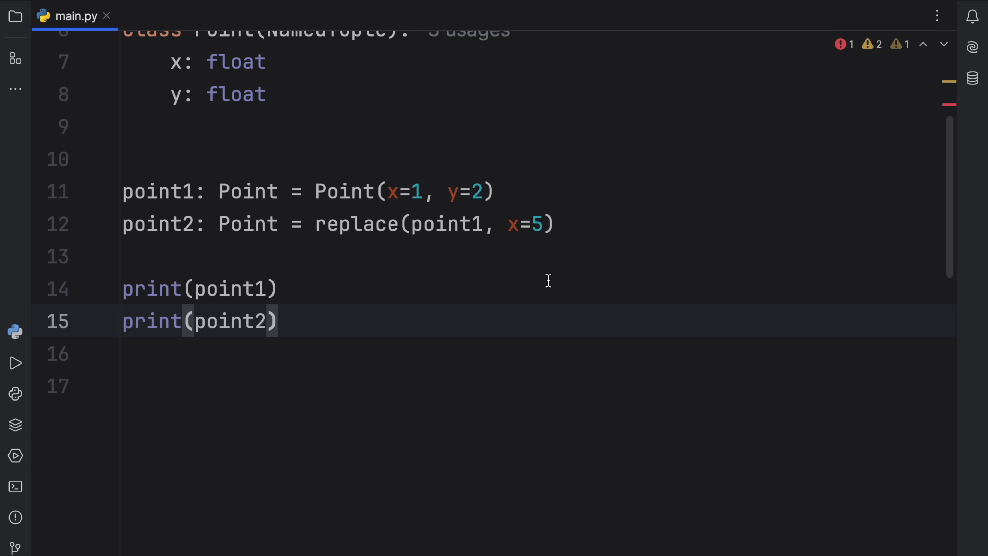
Swap replace for deepcopy in the copy import via autocomplete
{"action": "scroll", "scroll_direction": "up", "scroll_amount": 3}
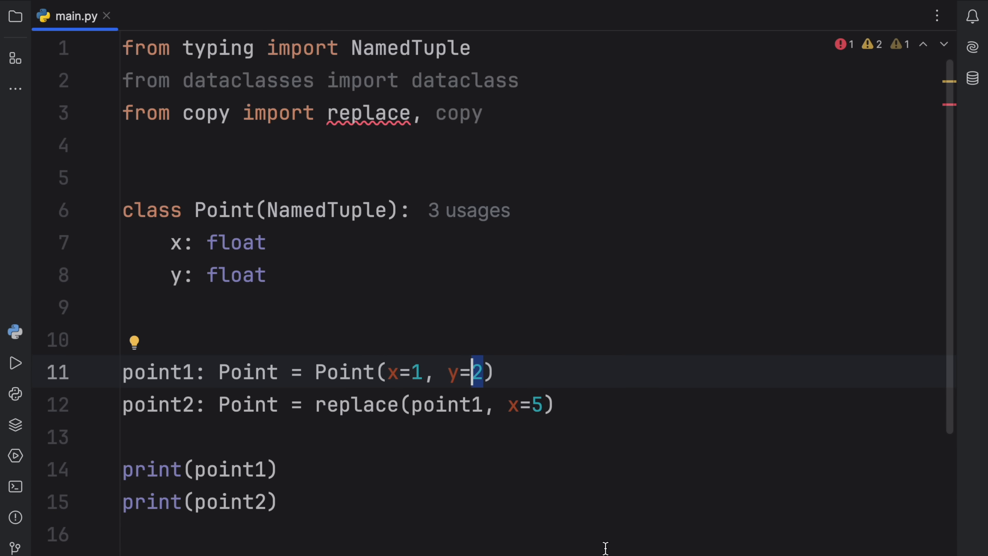
{"action": "type", "text": "de"}
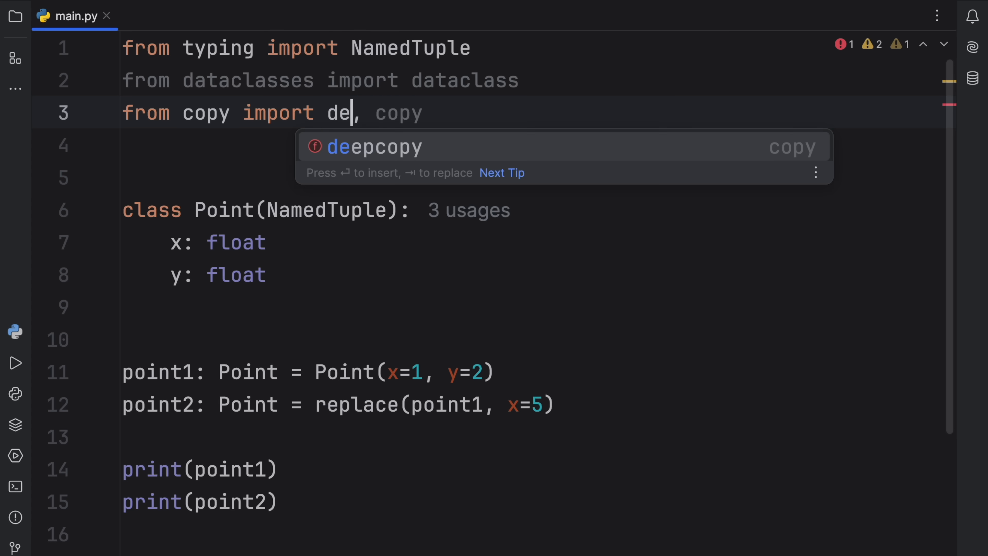